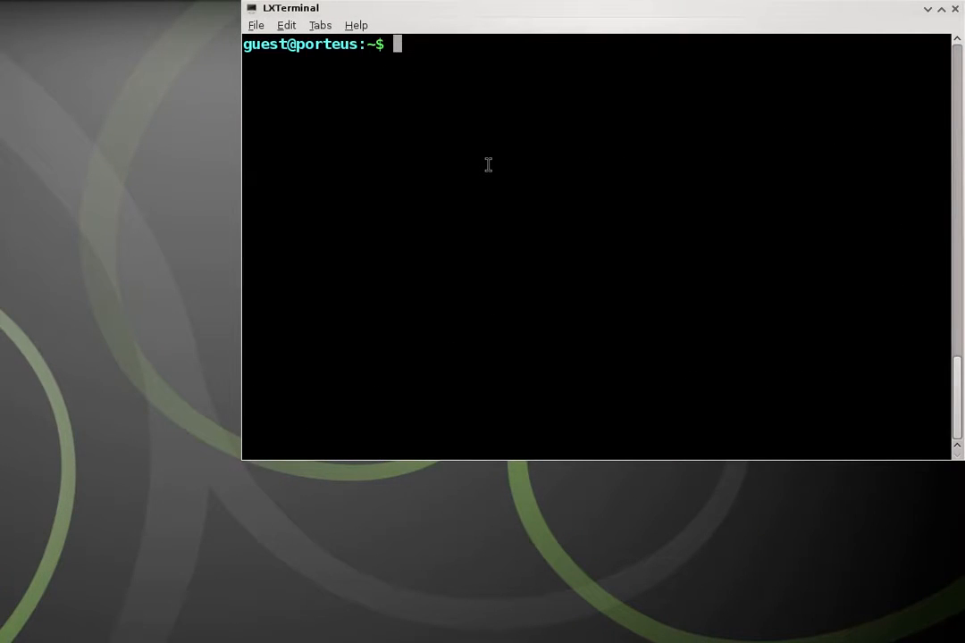
pyautogui.moveTo(529, 161)
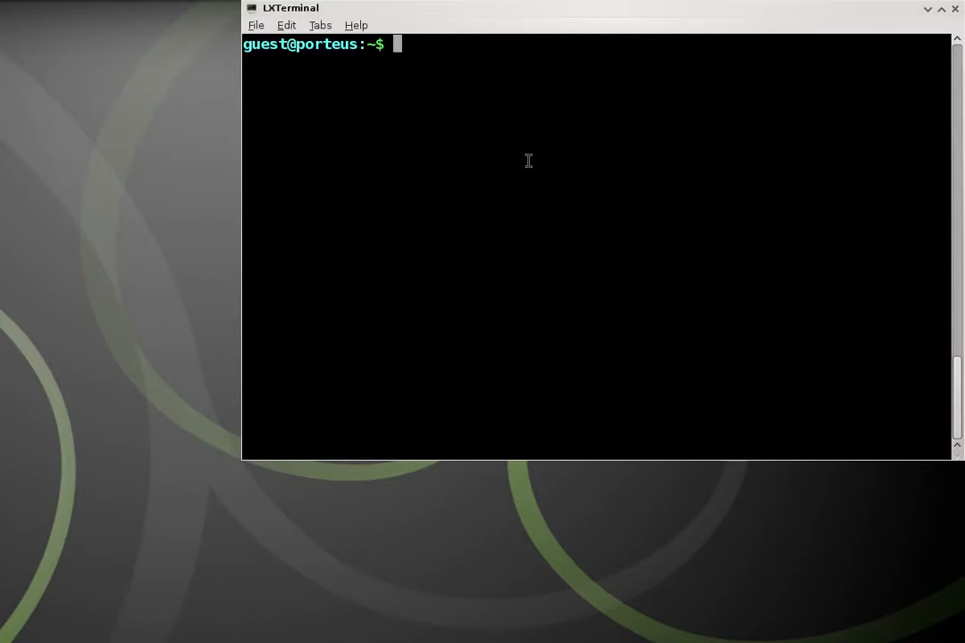
# Become root with su and run 'usm -u all' to update every package database
pyautogui.write('su')
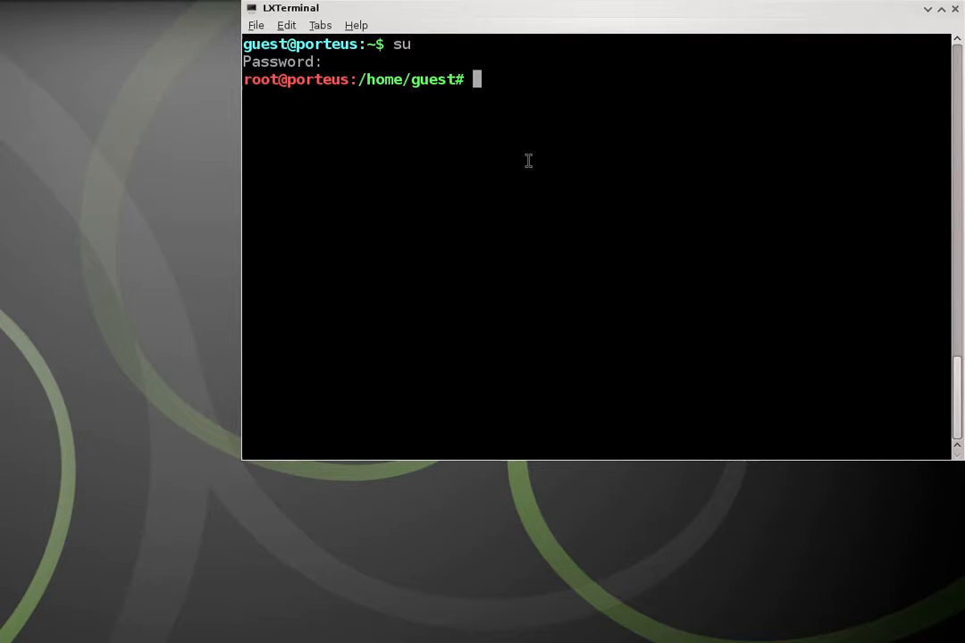
pyautogui.write('usm')
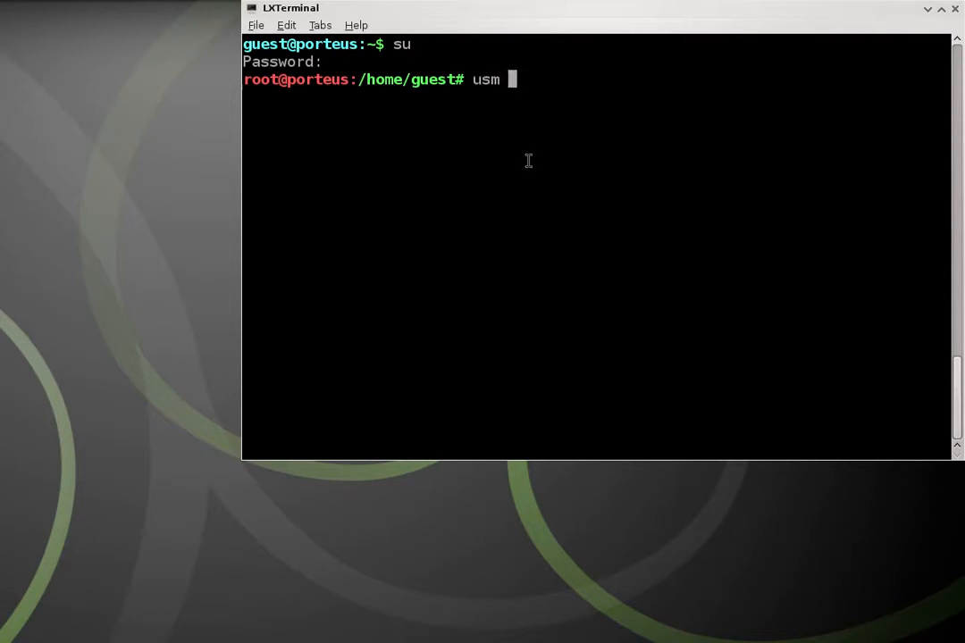
pyautogui.write('-u all')
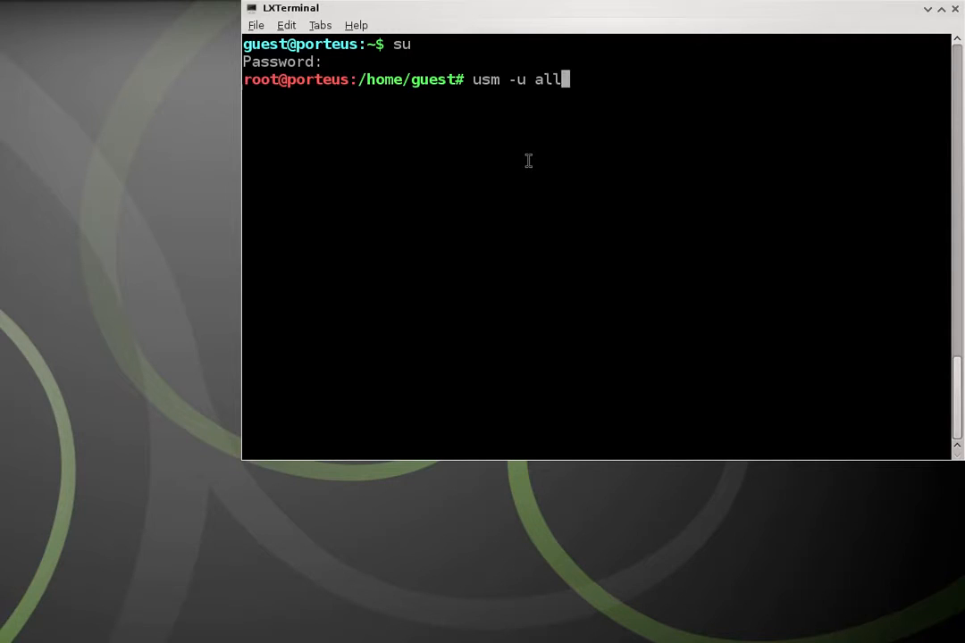
pyautogui.press('Return')
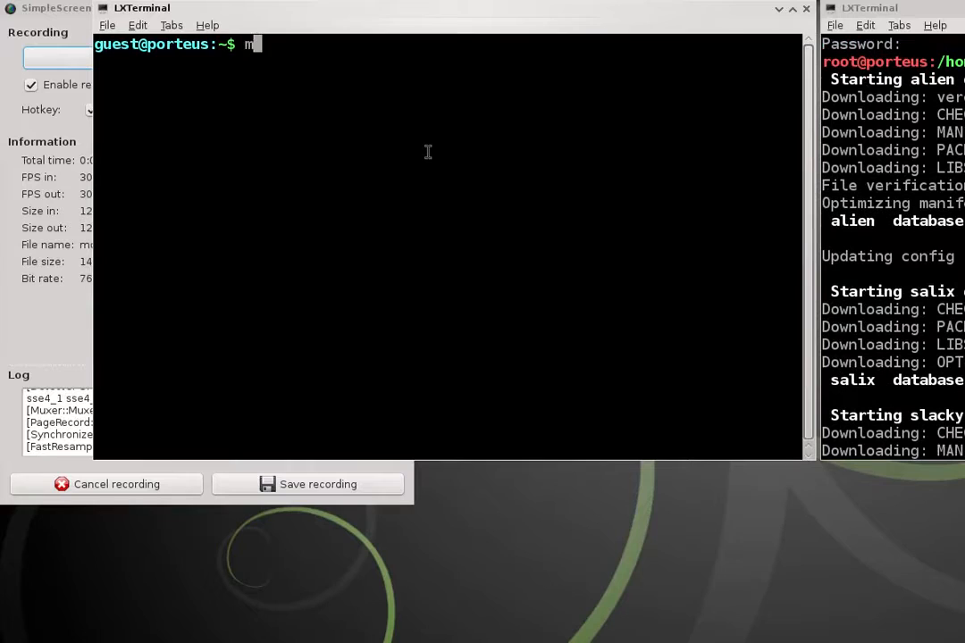
# Read the OPTIONS section of 'man usm' in the second terminal while databases update
pyautogui.write('man usm')
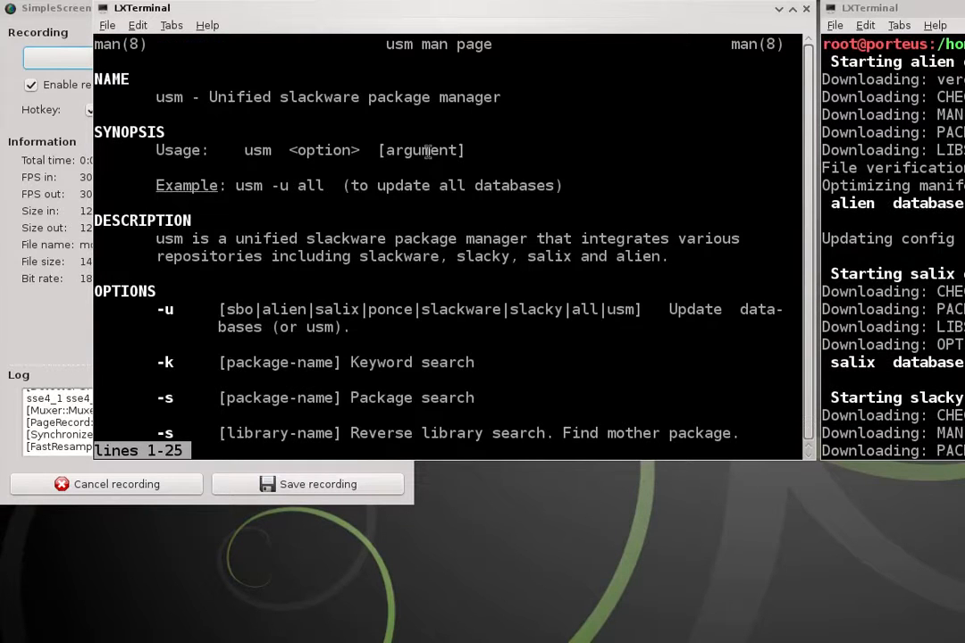
pyautogui.scroll(-3)
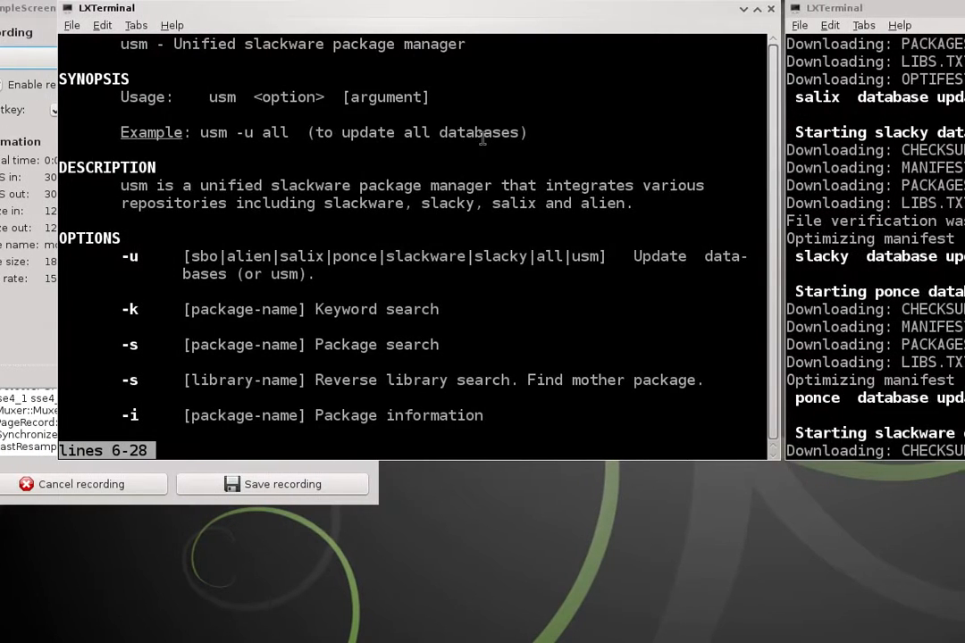
pyautogui.scroll(-3)
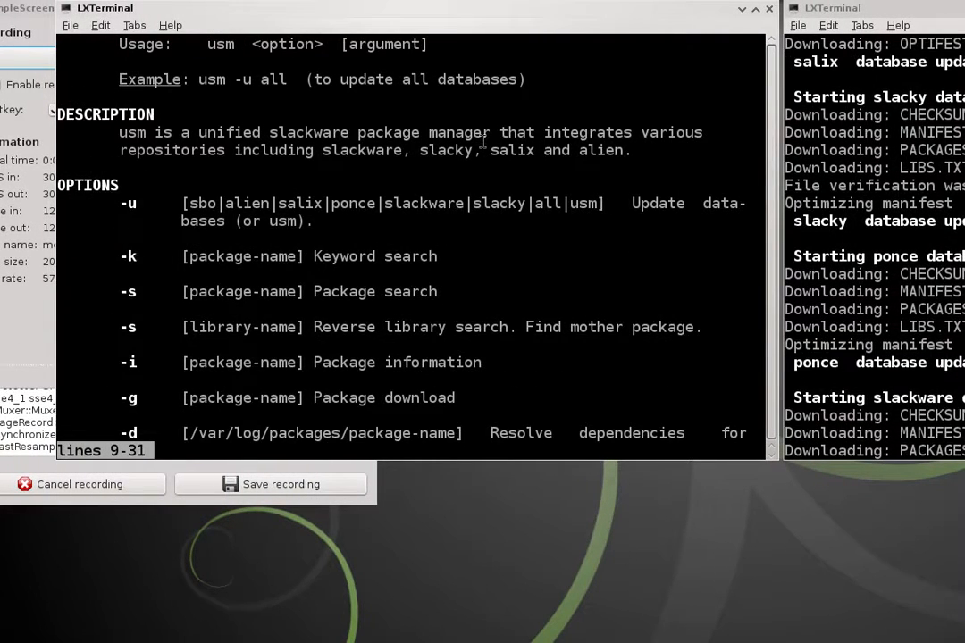
pyautogui.scroll(-3)
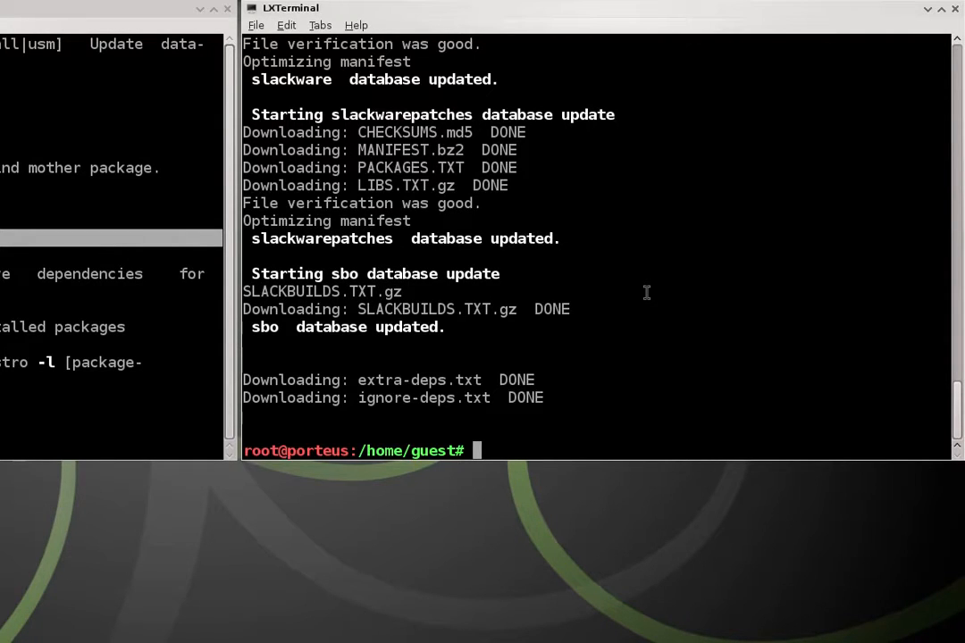
# Run 'usm -g htop' and choose option 1 to install htop-1.0.2-x86_64-1.txz
pyautogui.write('us')
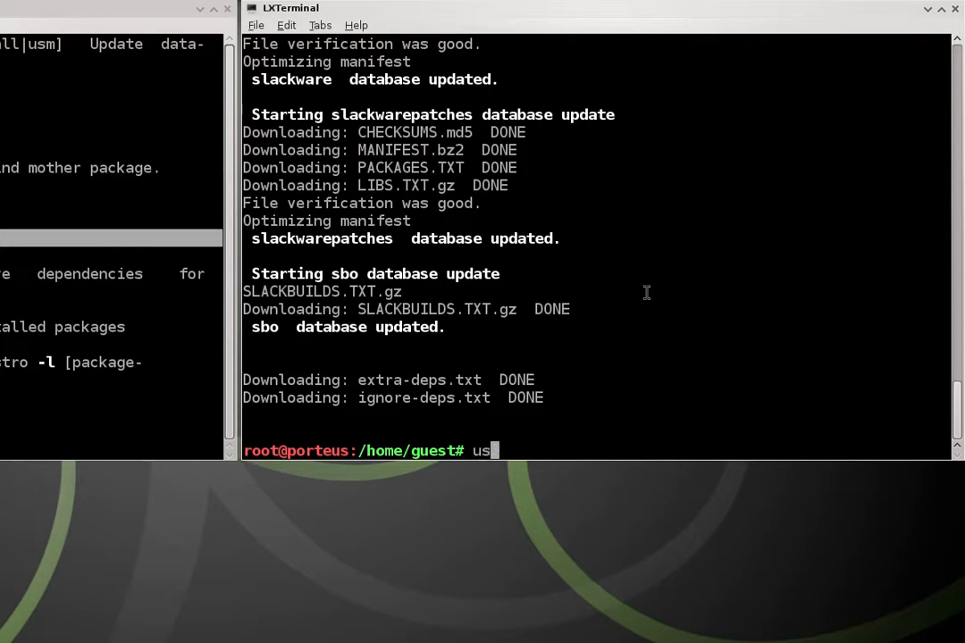
pyautogui.write('m -g')
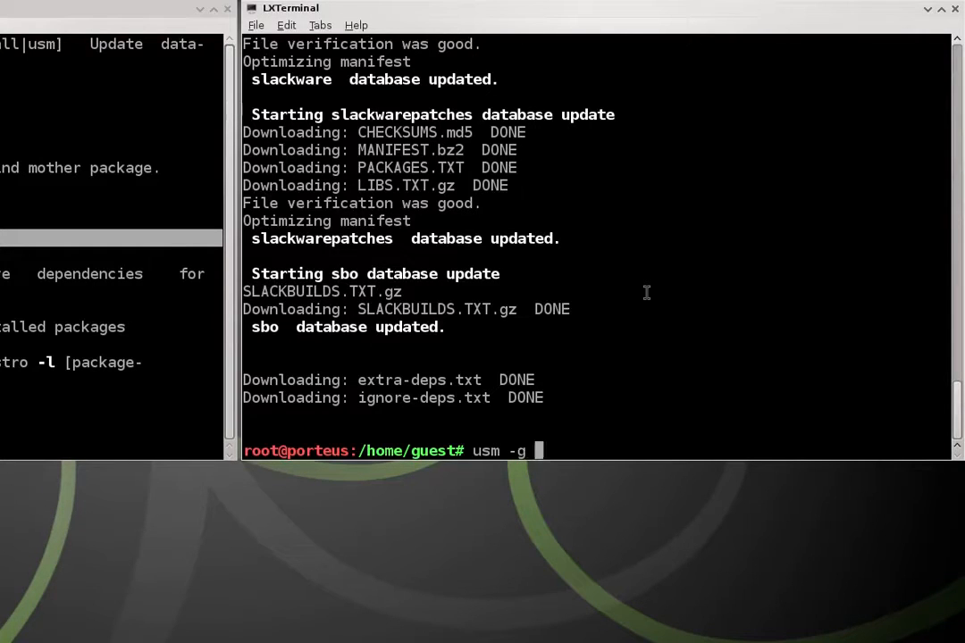
pyautogui.write('htop')
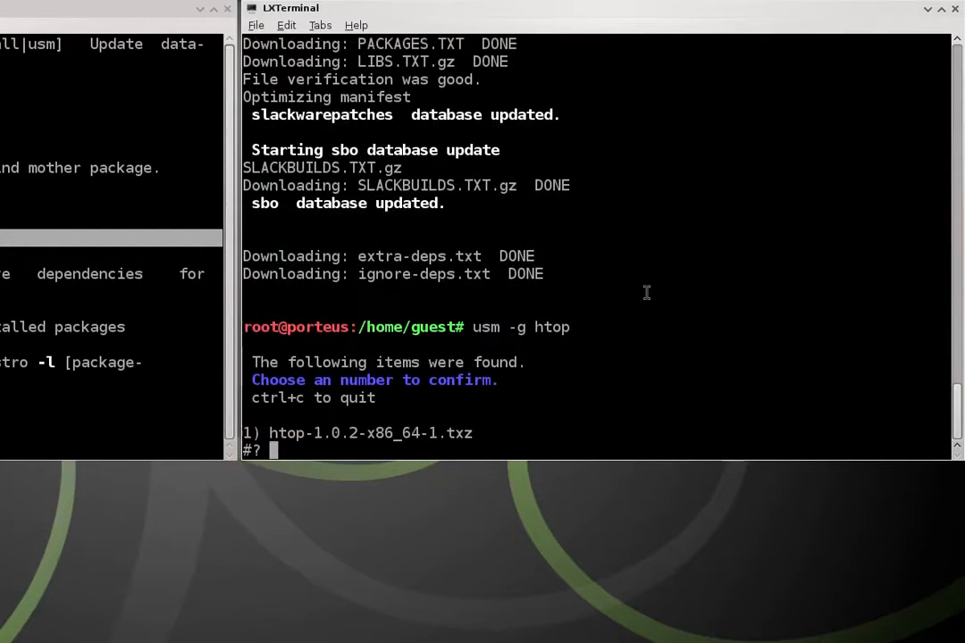
pyautogui.write('1')
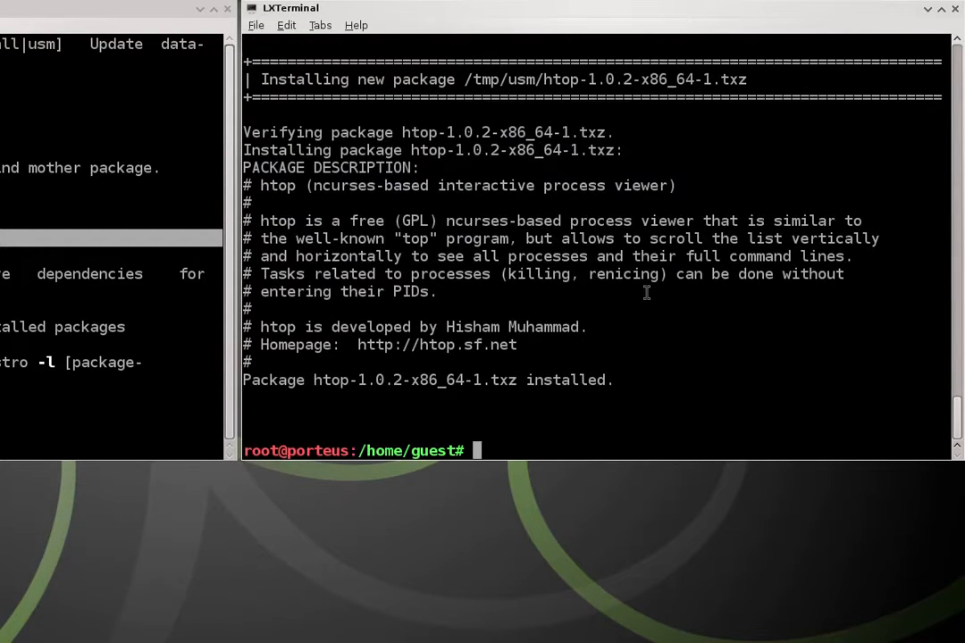
pyautogui.write('cd /')
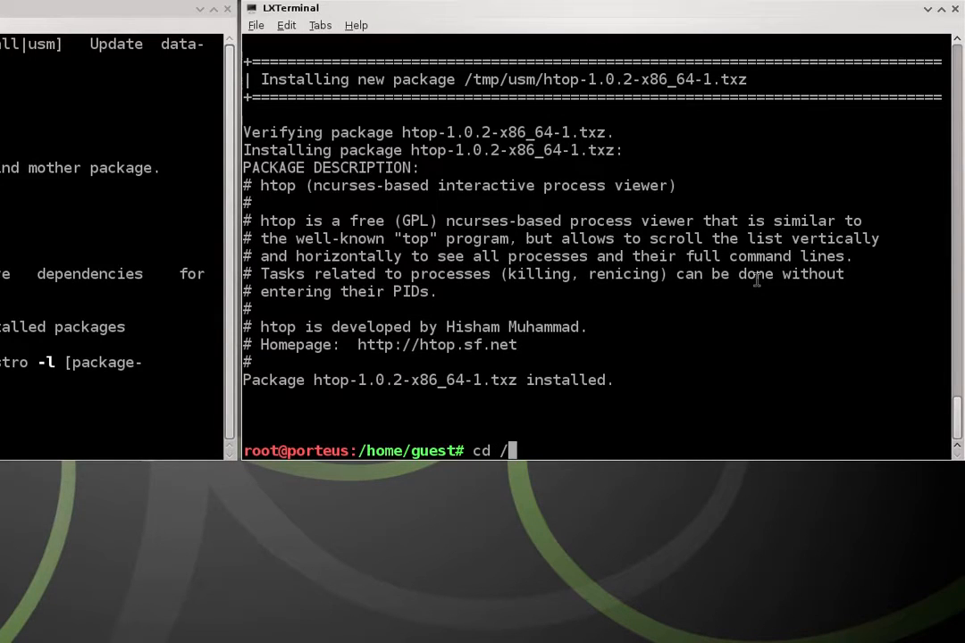
# Change to /tmp/usm and list it, revealing htop-1.0.2-x86_64-1.txz
pyautogui.write('tmp/usm')
pyautogui.write('ls')
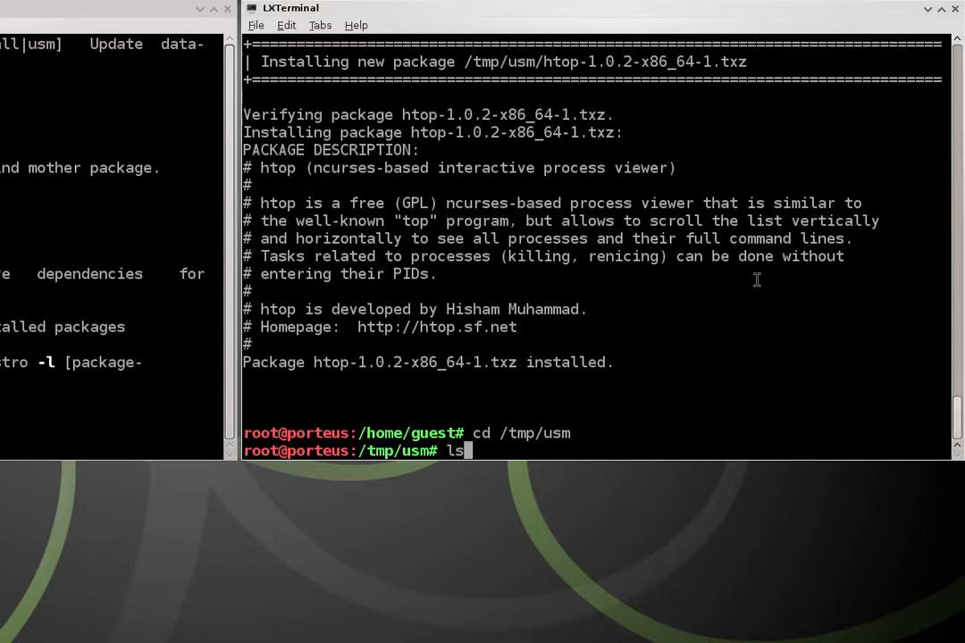
pyautogui.press('Return')
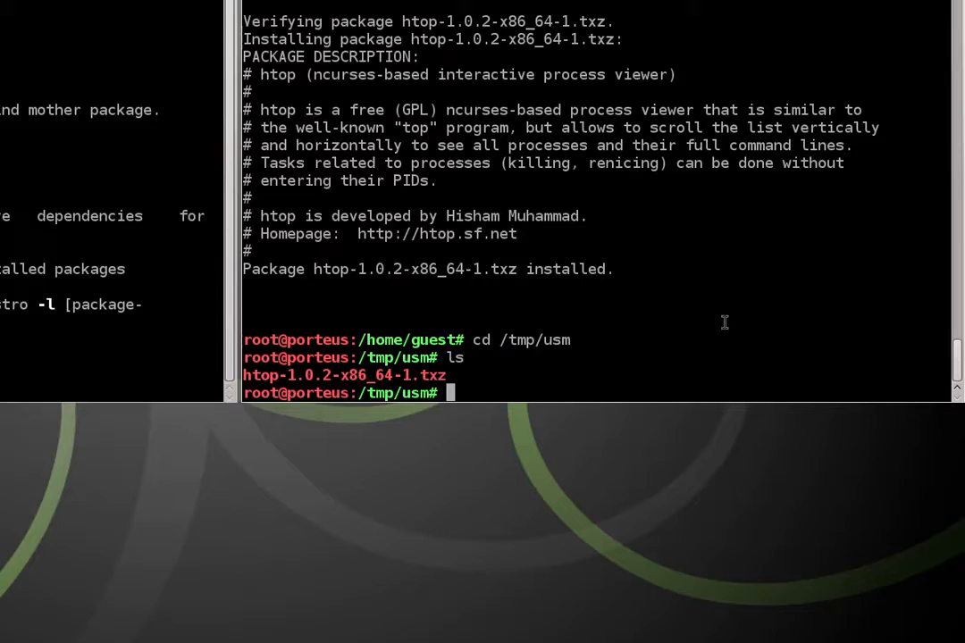
# Run txz2xzm on htop-1.0.2-x86_64-1.txz and list /tmp/usm to confirm the new .xzm
pyautogui.write('tx')
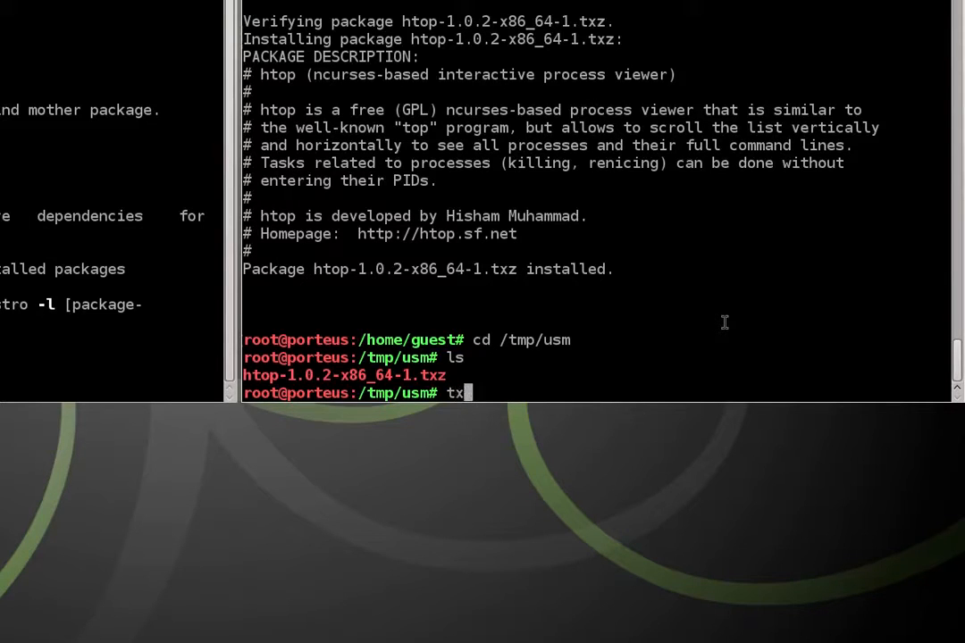
pyautogui.write('z2x')
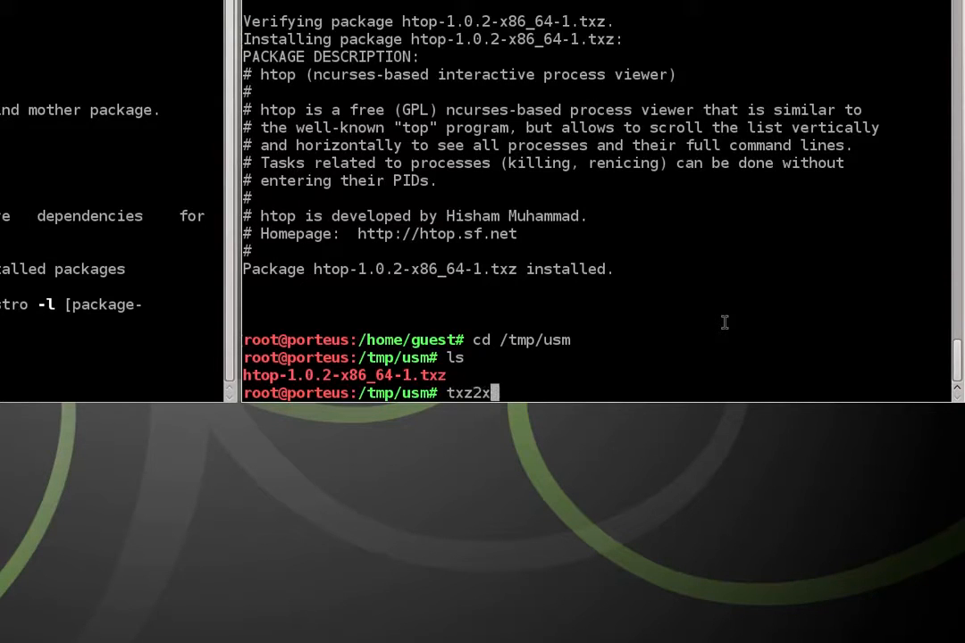
pyautogui.write('m')
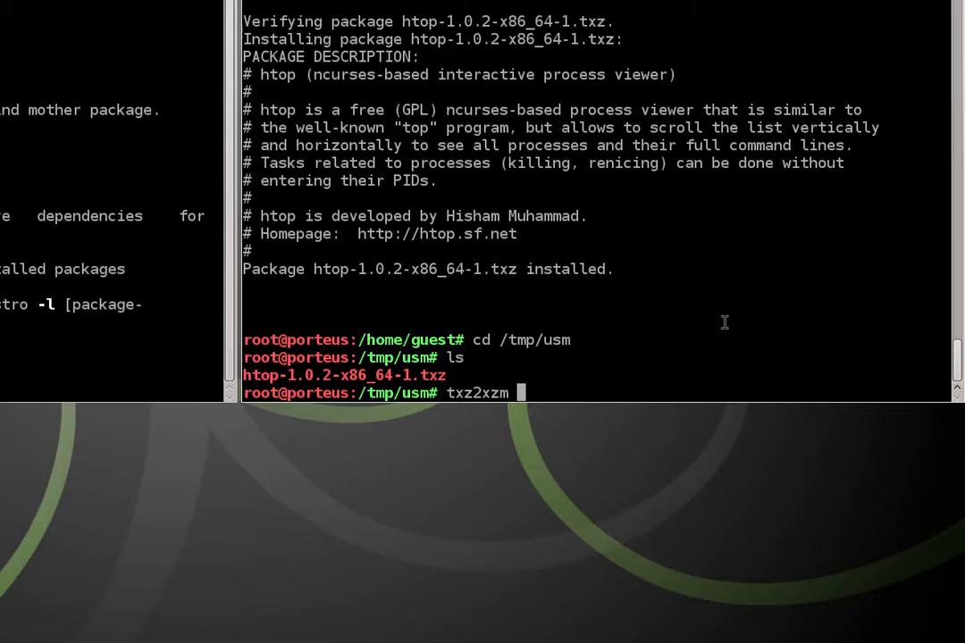
pyautogui.write('htop-1.0.2-x86_64-1.txz')
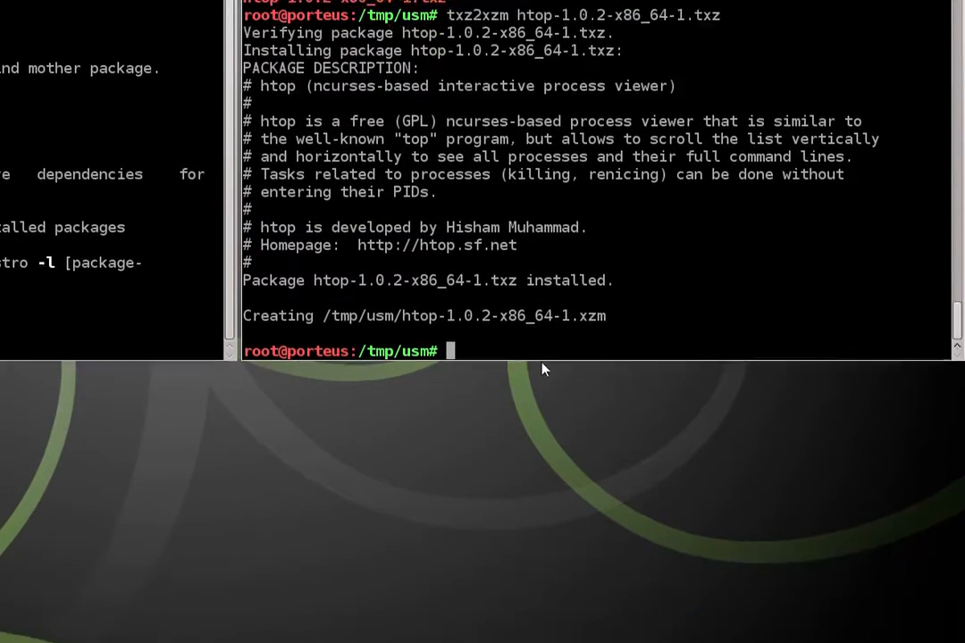
pyautogui.write('ls')
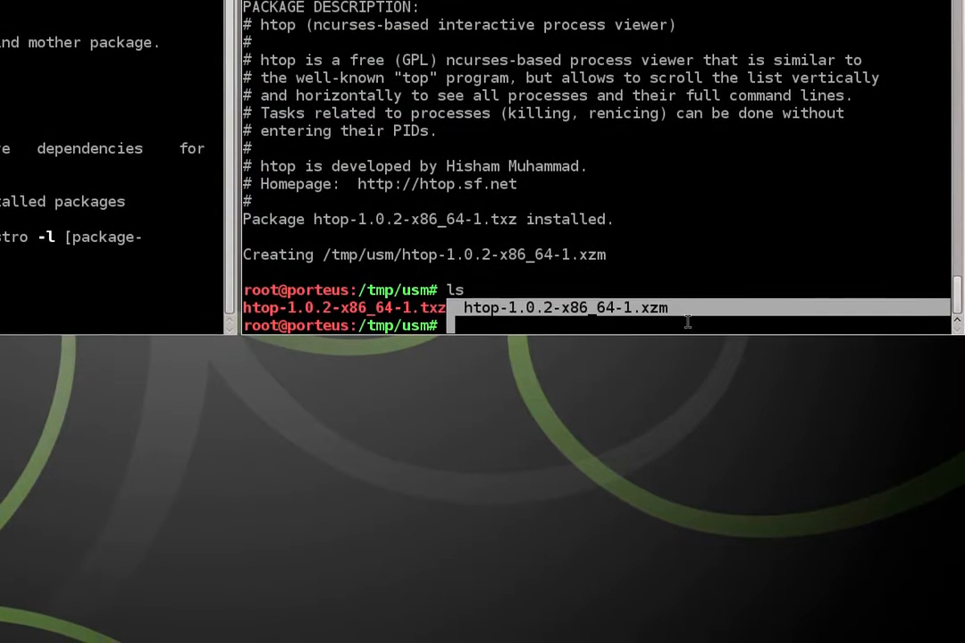
# Activate htop-1.0.2-x86_64-1.xzm and run htop to verify it works
pyautogui.write('activate')
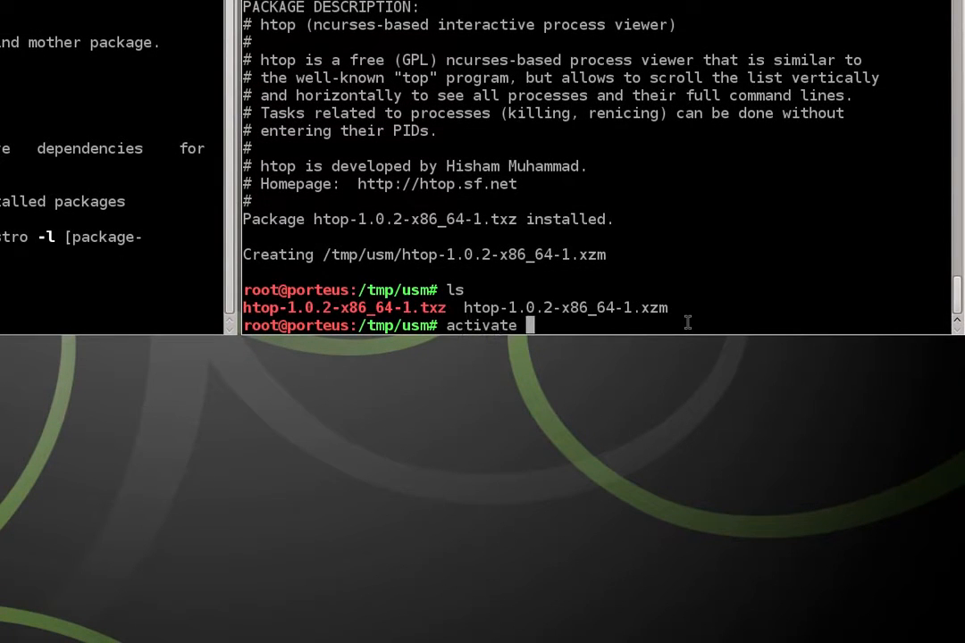
pyautogui.write('htop-1.0.2-x86_64-1.')
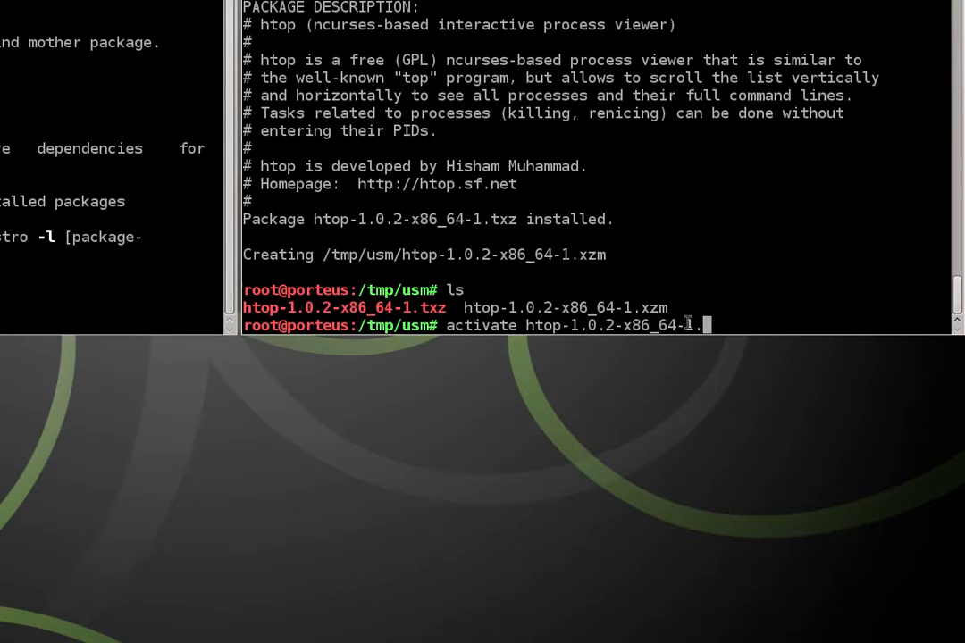
pyautogui.write('xzm')
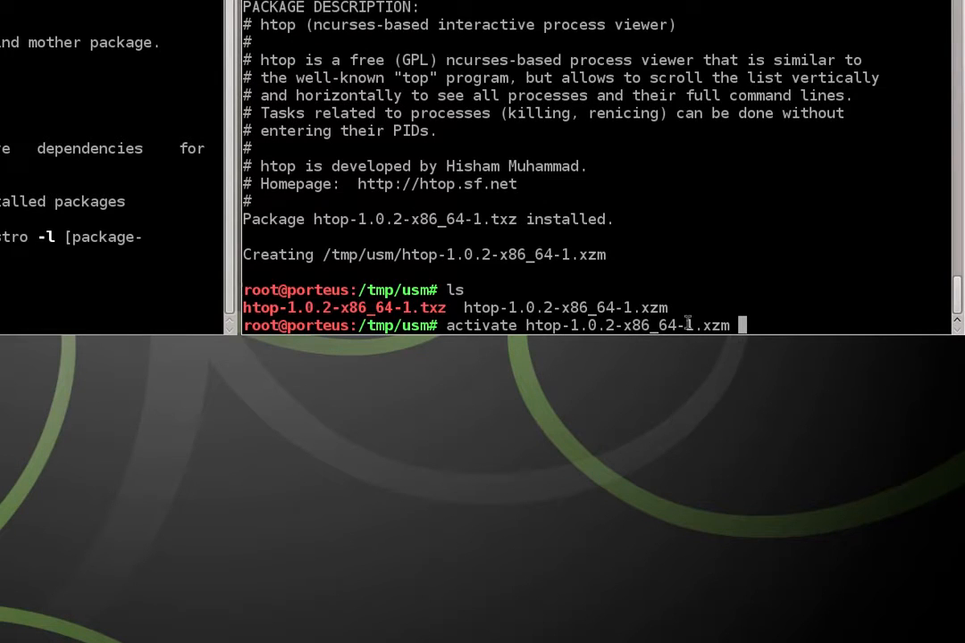
pyautogui.moveTo(771, 323)
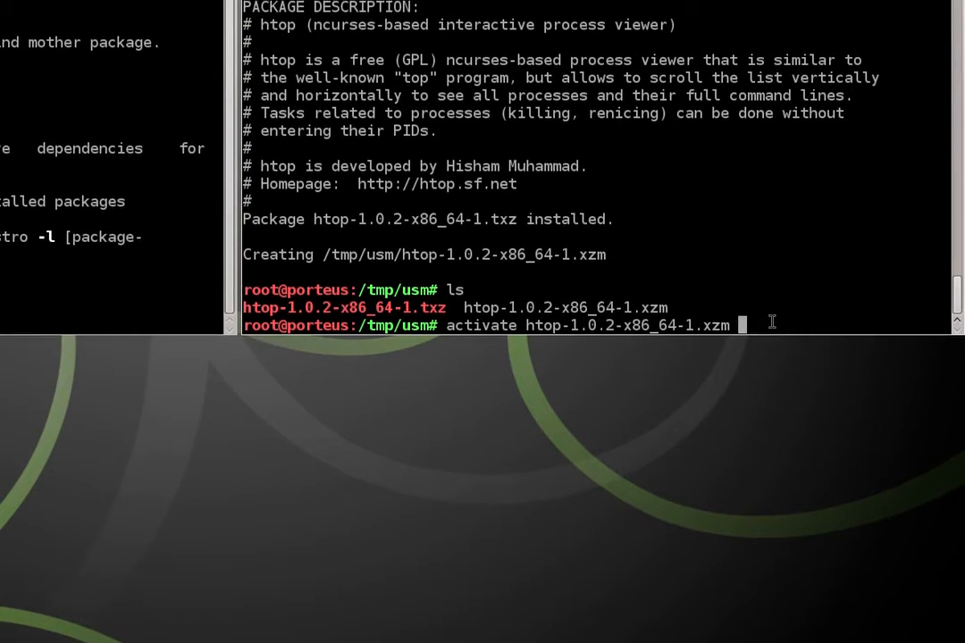
pyautogui.press('Return')
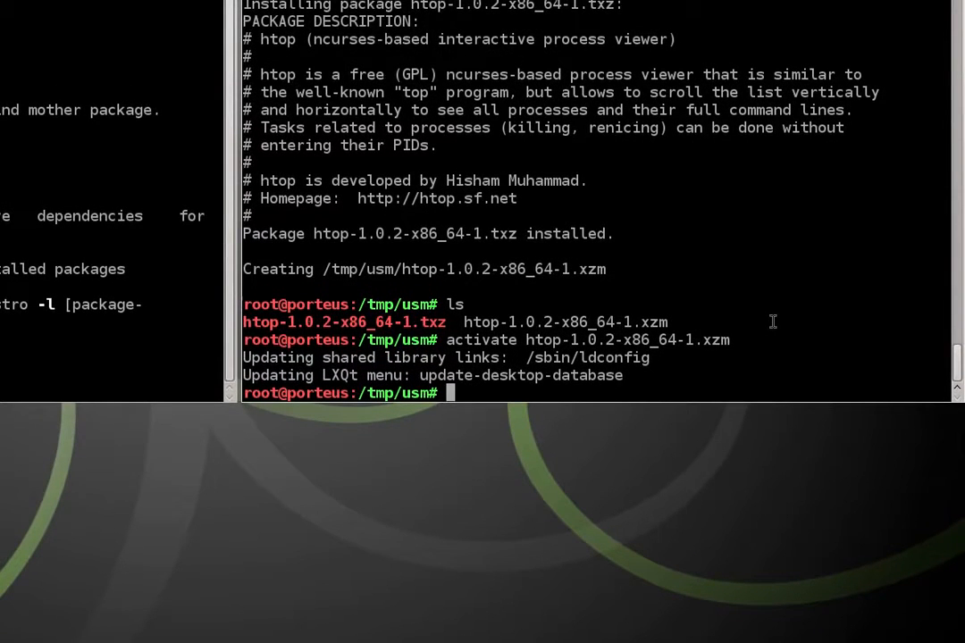
pyautogui.write('htop')
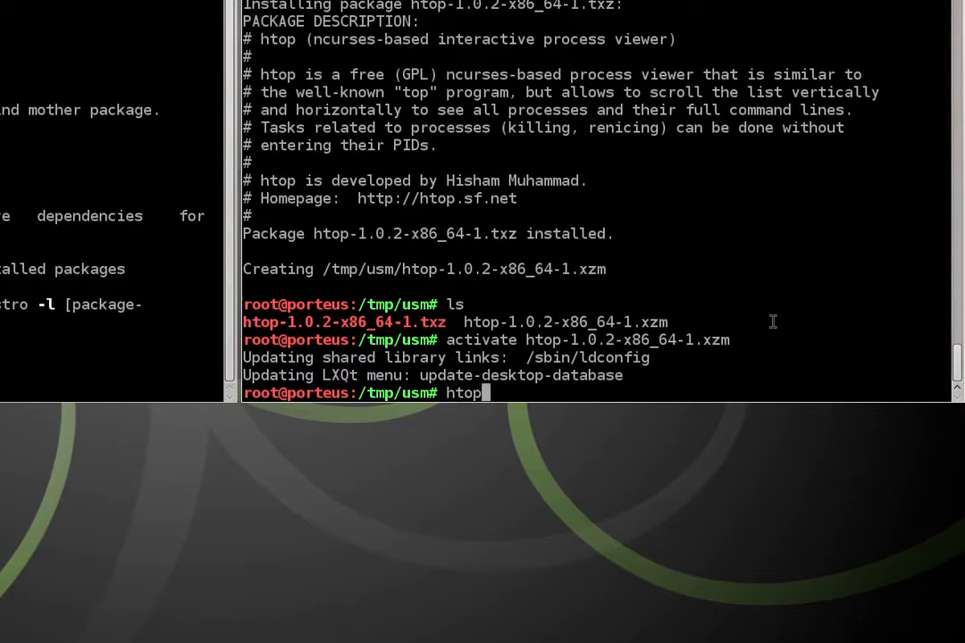
pyautogui.press('Return')
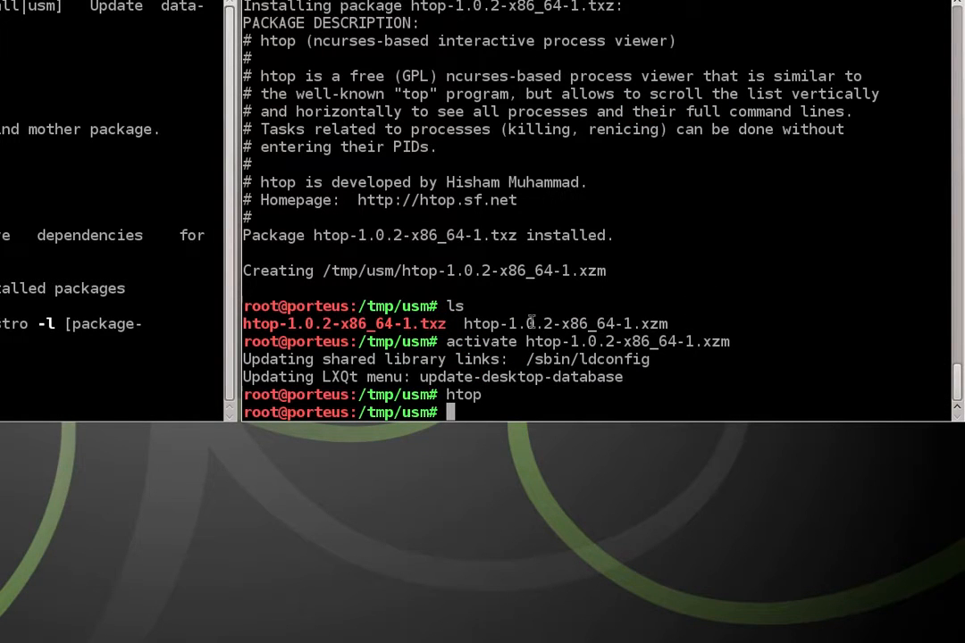
# Move htop-1.0.2-x86_64-1.xzm to /mnt/sdb1/porteus/modules/ using tab-completed paths
pyautogui.write('ls')
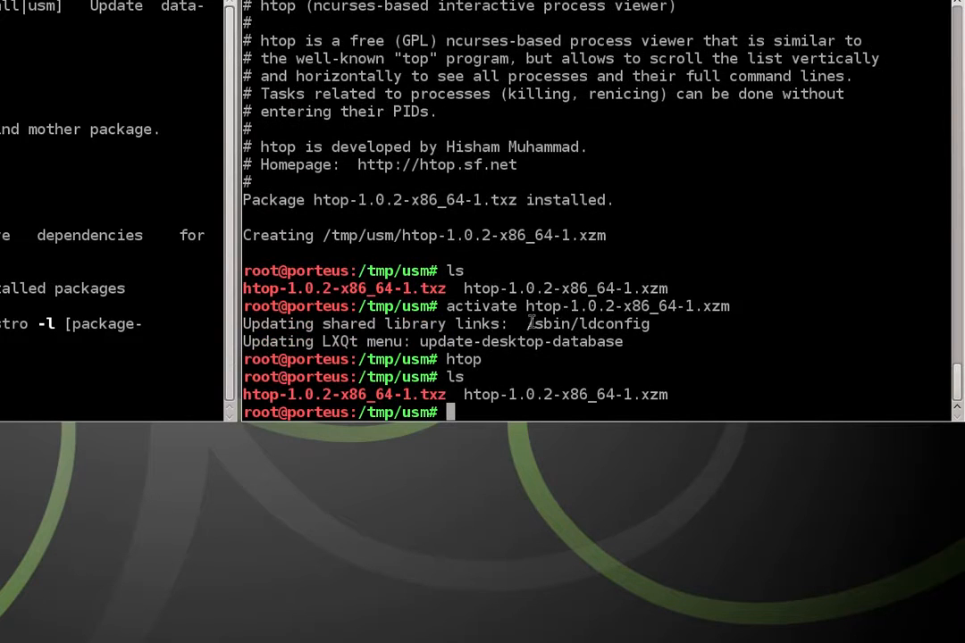
pyautogui.write('mv')
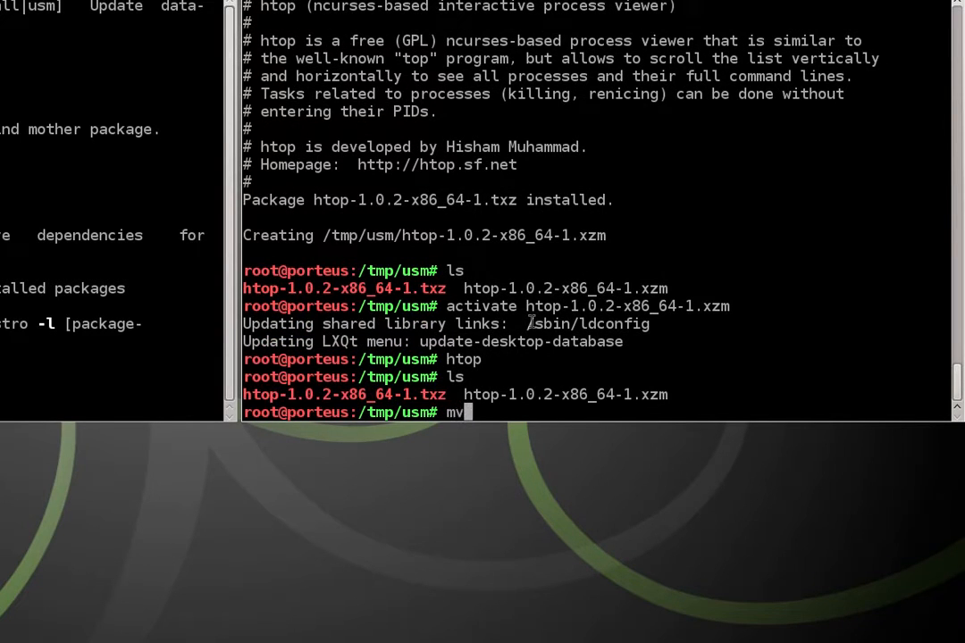
pyautogui.write('htop-1.0.2-x86_64-1.')
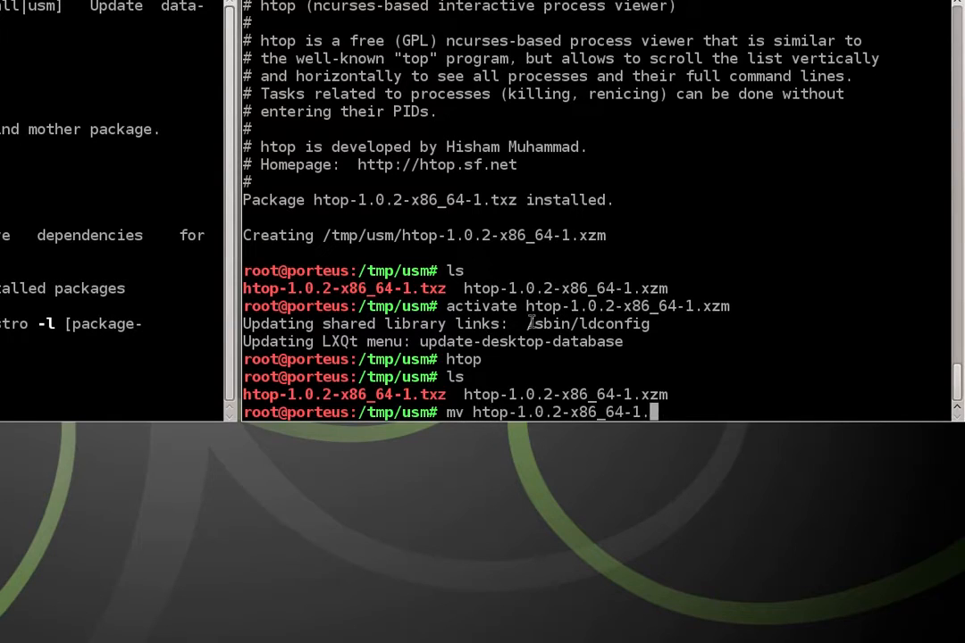
pyautogui.write('xzm')
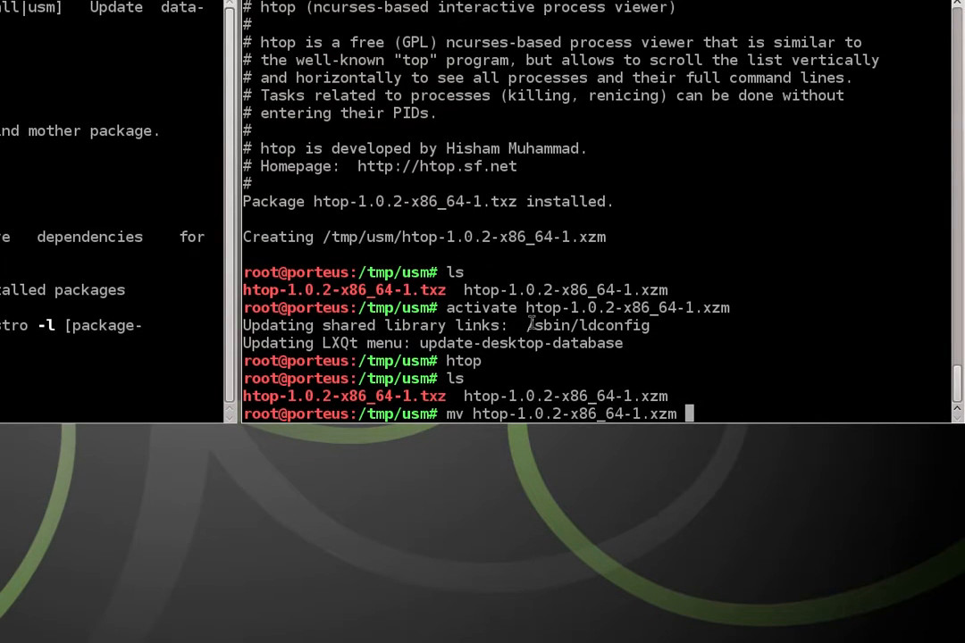
pyautogui.write('/')
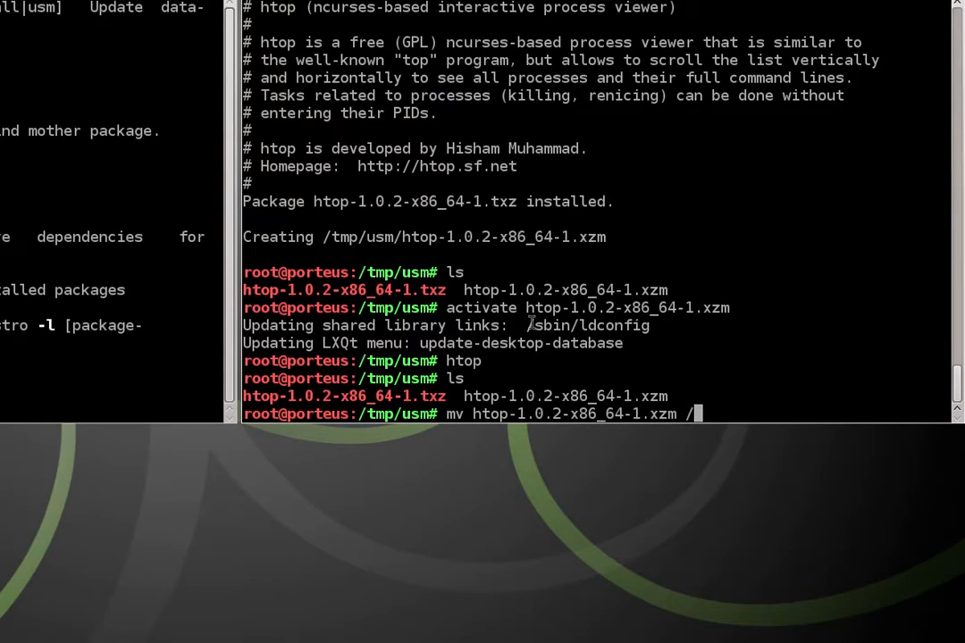
pyautogui.write('mnt/')
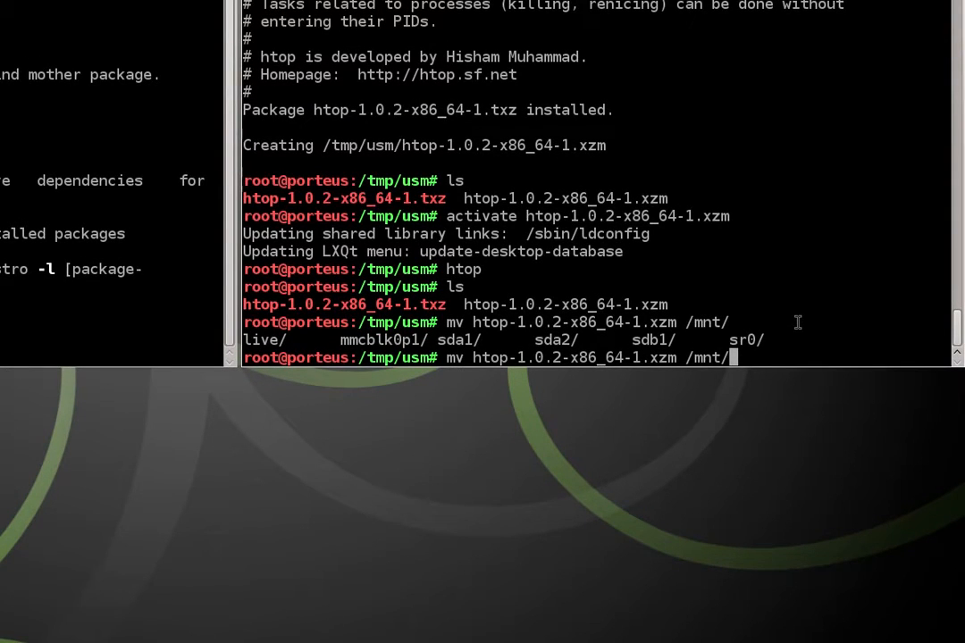
pyautogui.write('sdb1/')
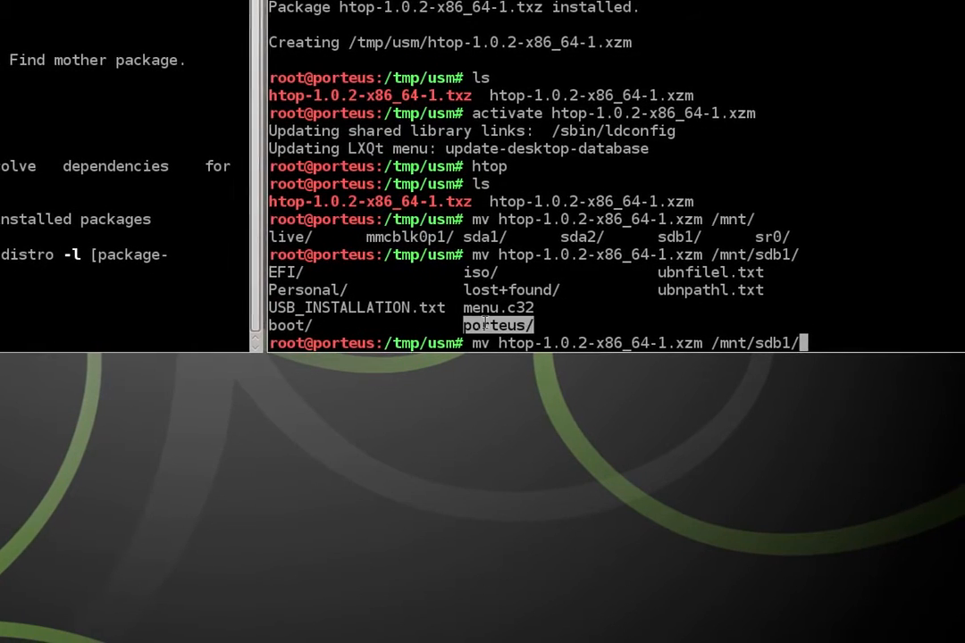
pyautogui.write('porteus/')
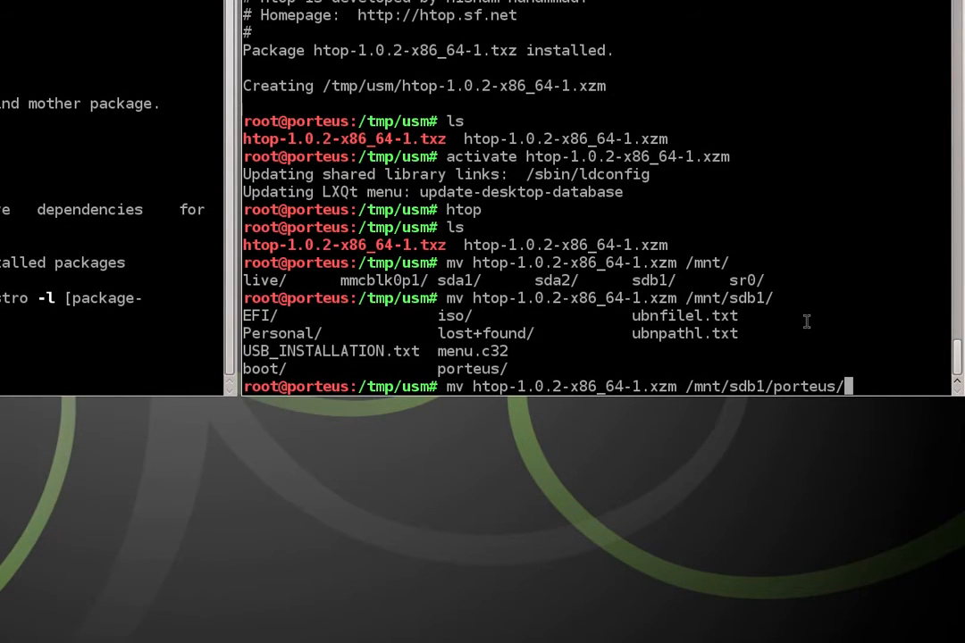
pyautogui.write('modules/')
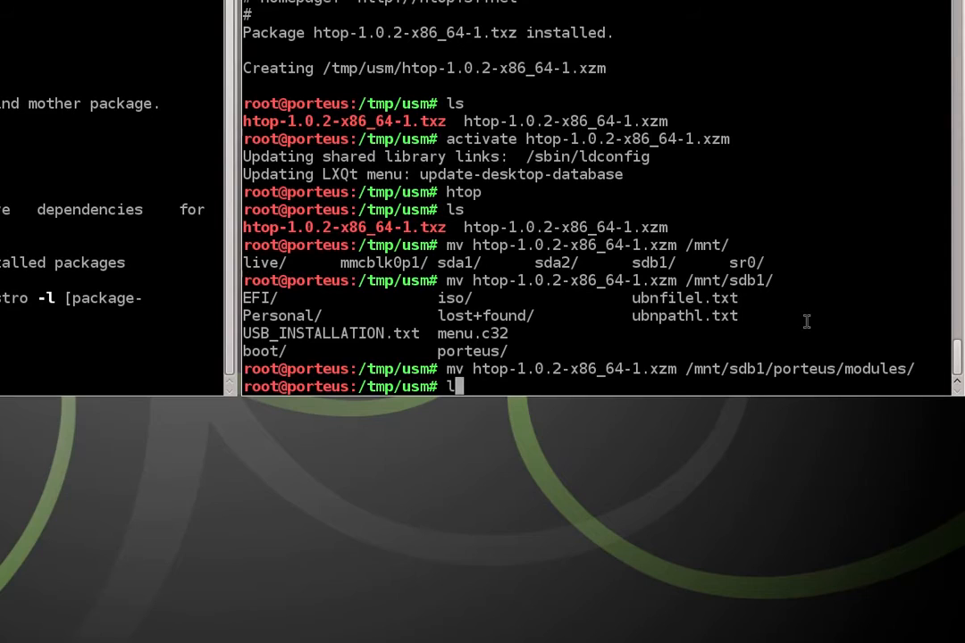
# List /mnt/sdb1/porteus/modules/ to confirm the htop module arrived
pyautogui.write('s /mnt/sdb1/p')
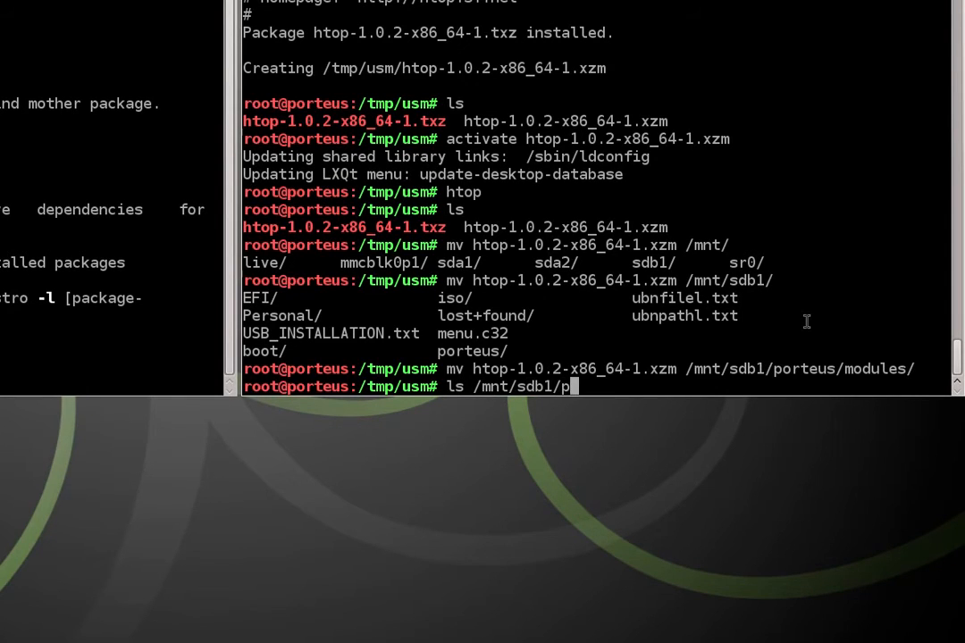
pyautogui.write('orteus/modules/')
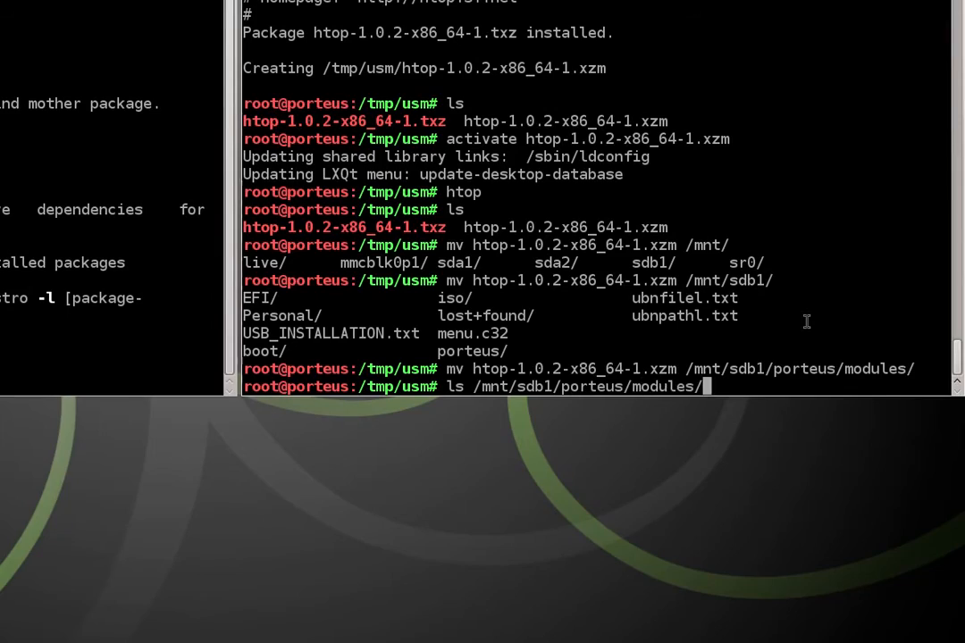
pyautogui.press('Return')
pyautogui.write('ls')
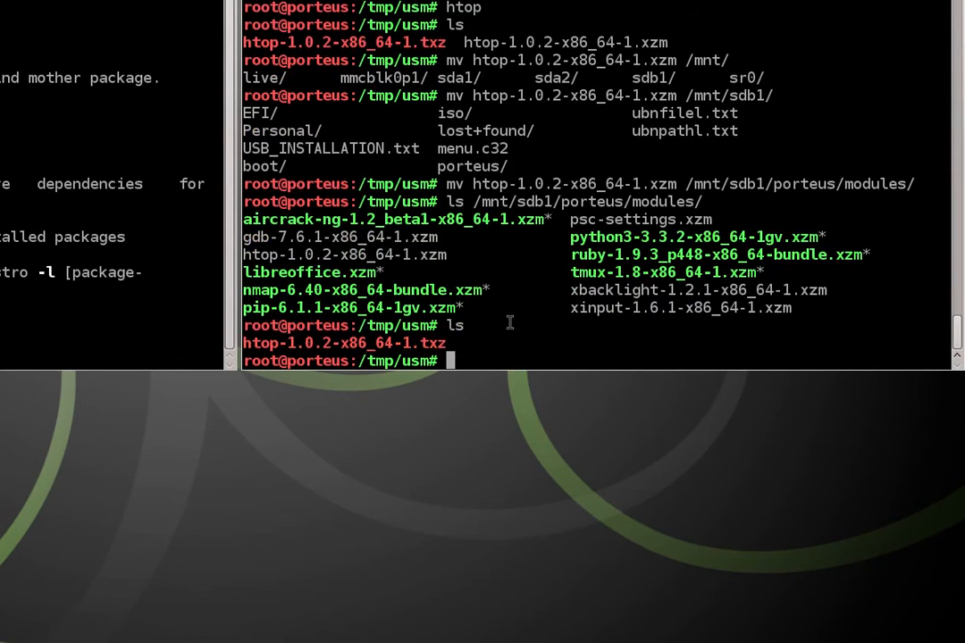
# Remove the leftover htop-1.0.2-x86_64-1.txz from /tmp/usm
pyautogui.write('rm')
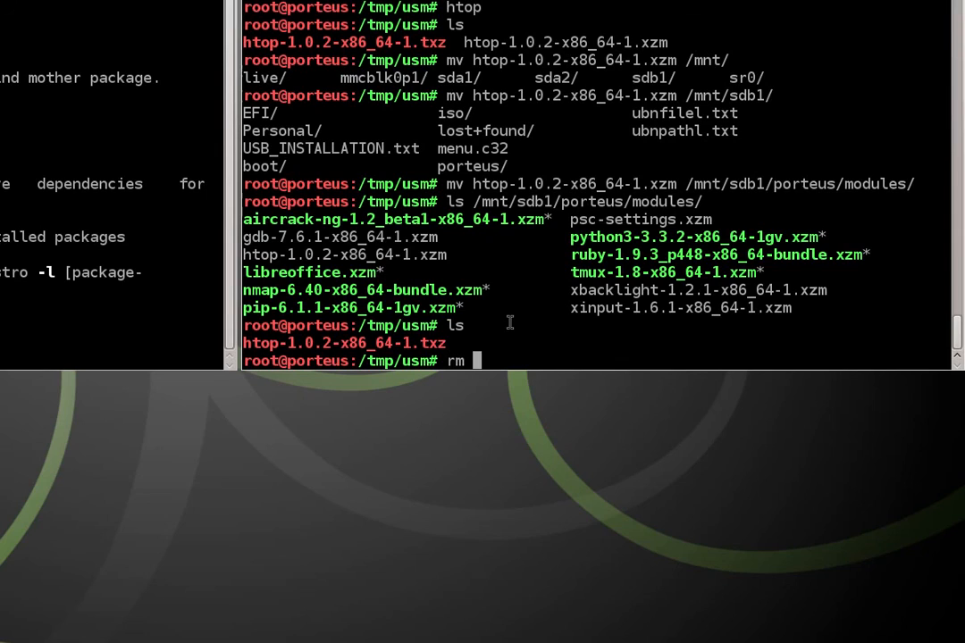
pyautogui.write('htop-1.0.2-x86_64-1.txz')
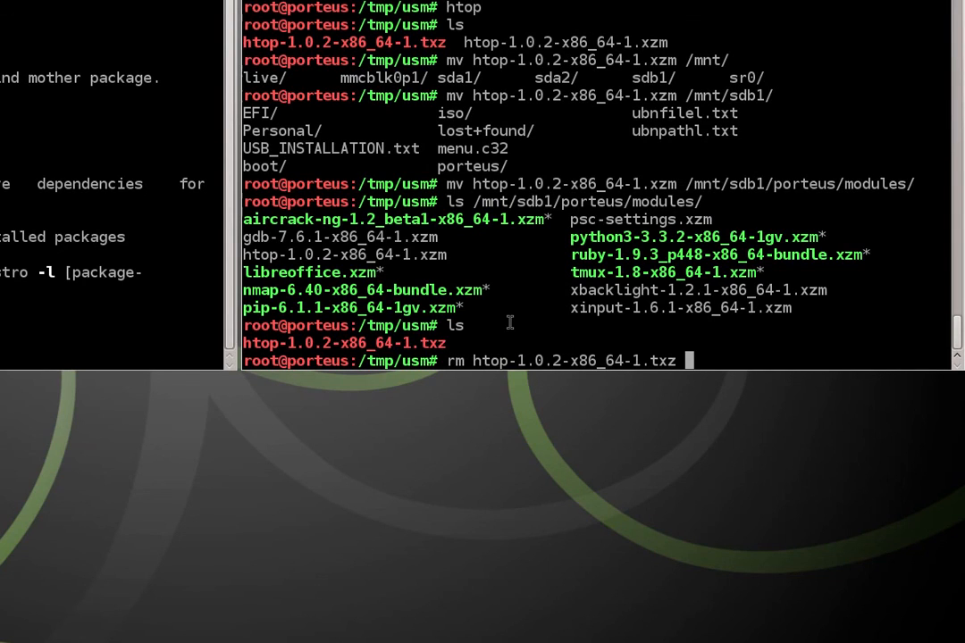
pyautogui.press('Return')
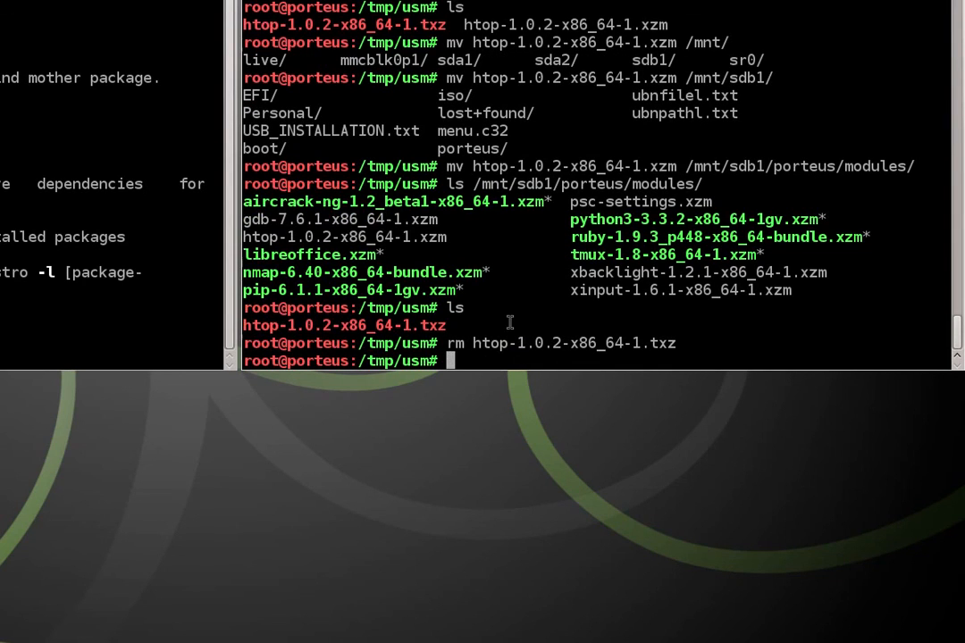